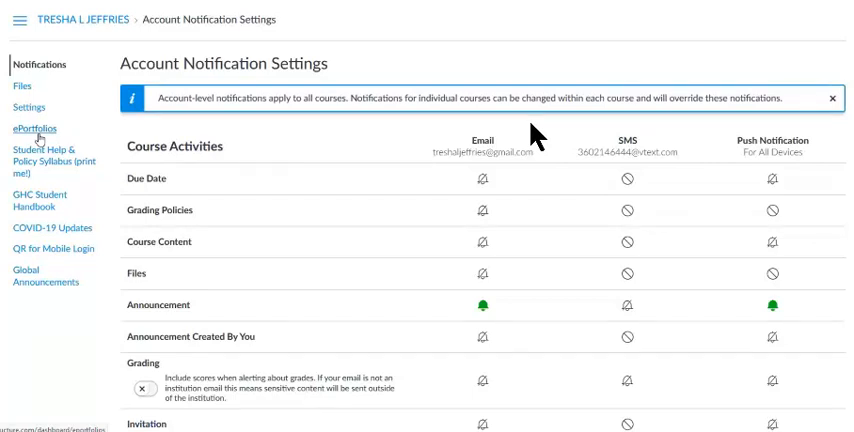
Step: Set the Due Date email notification preference to Notifications off
scroll(down, 3)
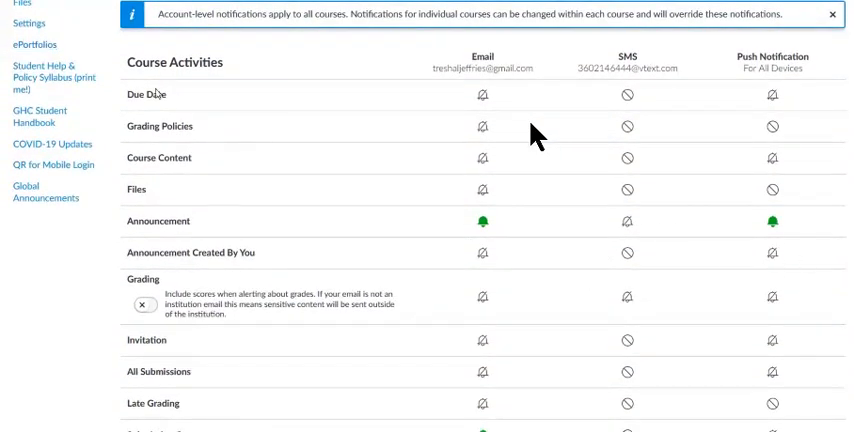
mouse_move(150, 94)
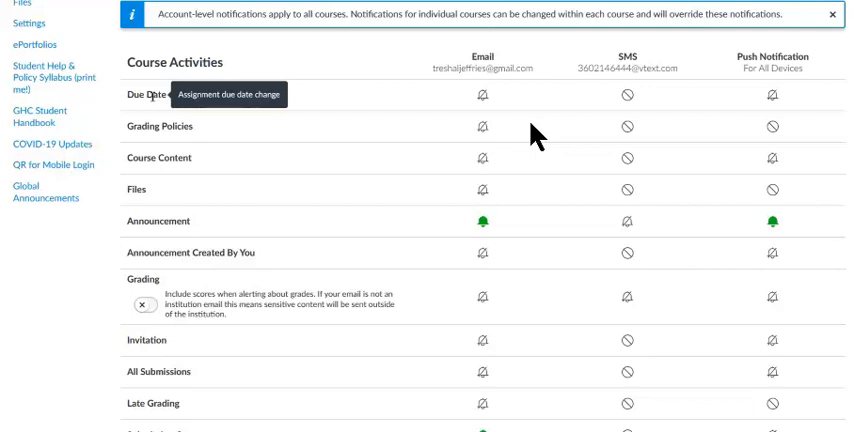
mouse_move(310, 90)
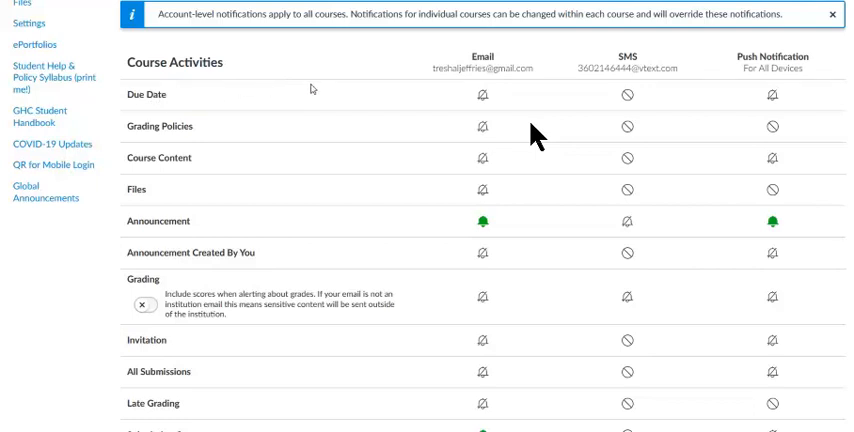
mouse_move(482, 96)
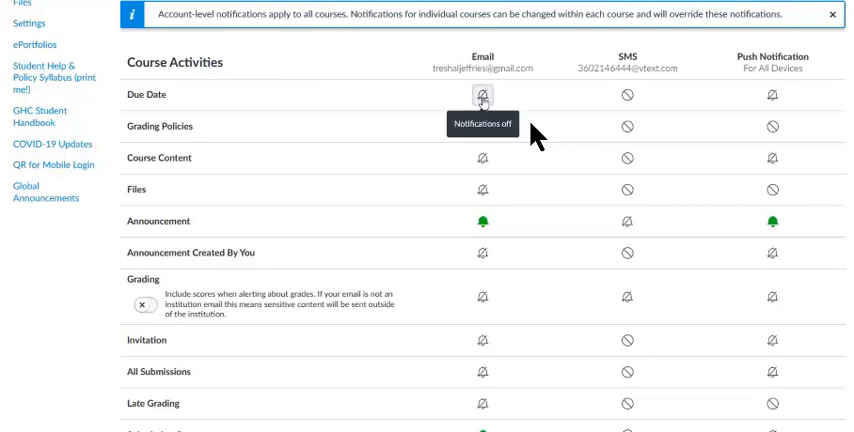
click(482, 96)
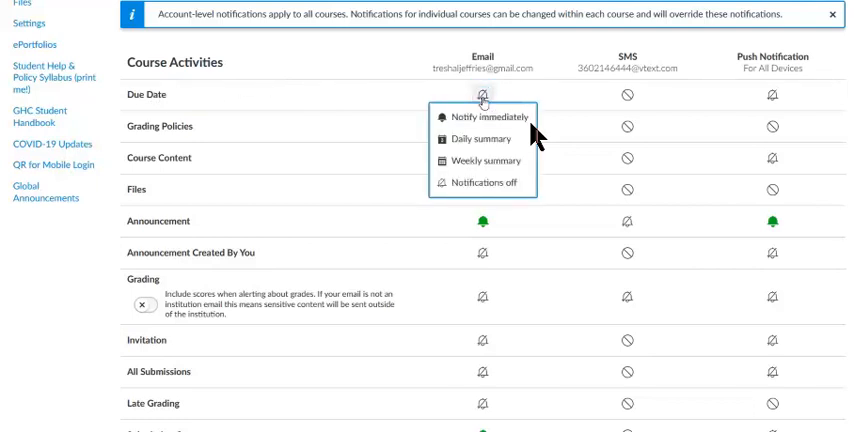
mouse_move(484, 160)
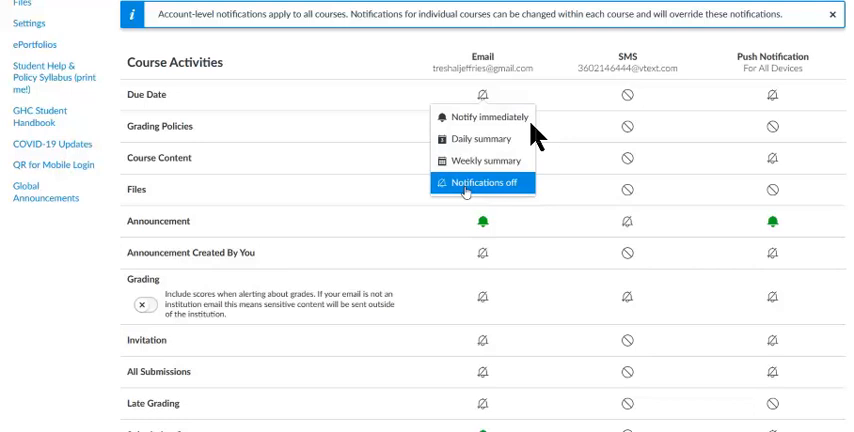
click(480, 184)
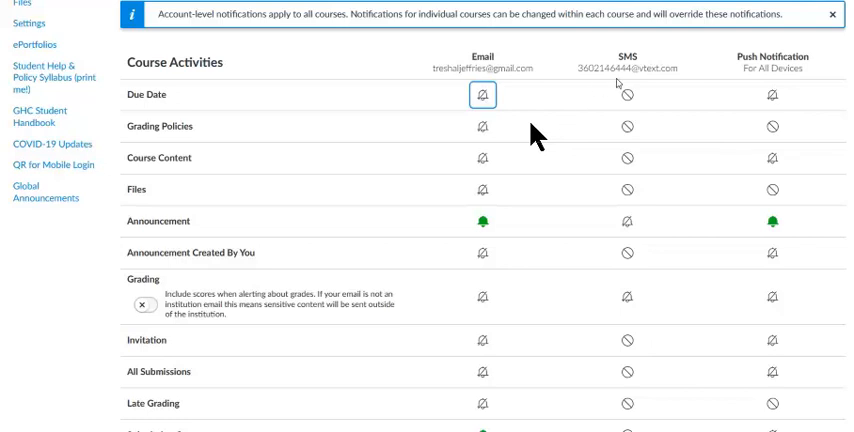
mouse_move(624, 96)
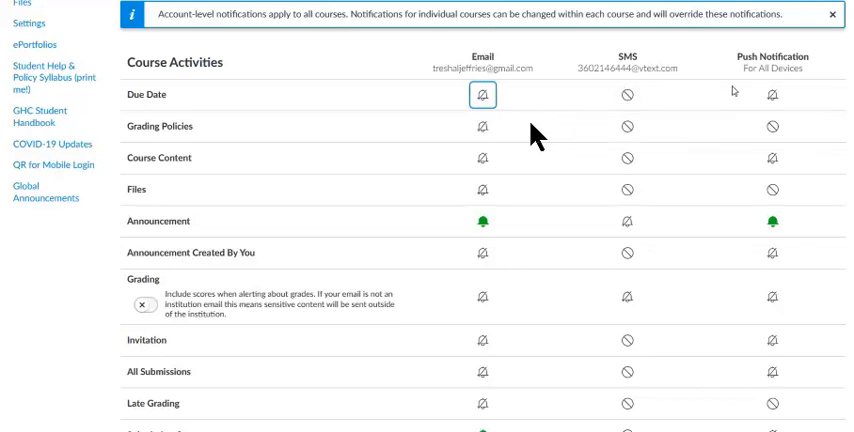
mouse_move(772, 96)
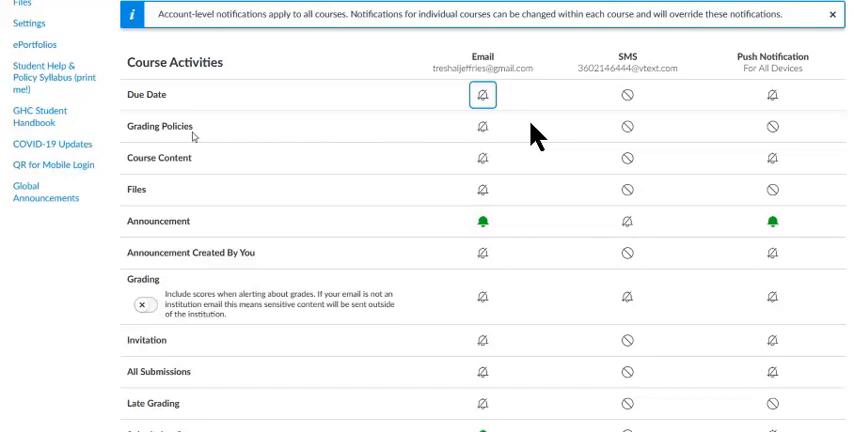
mouse_move(190, 136)
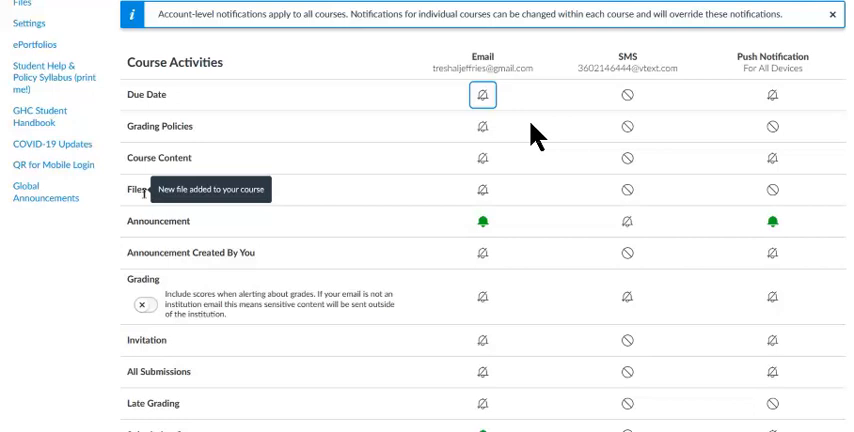
mouse_move(146, 196)
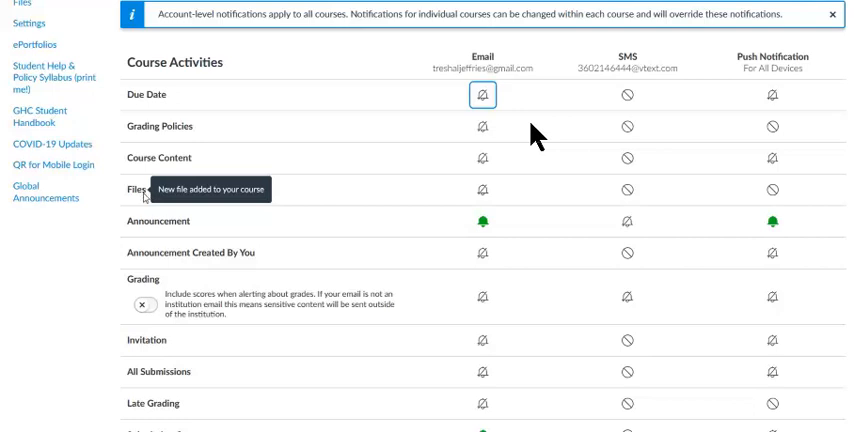
mouse_move(140, 222)
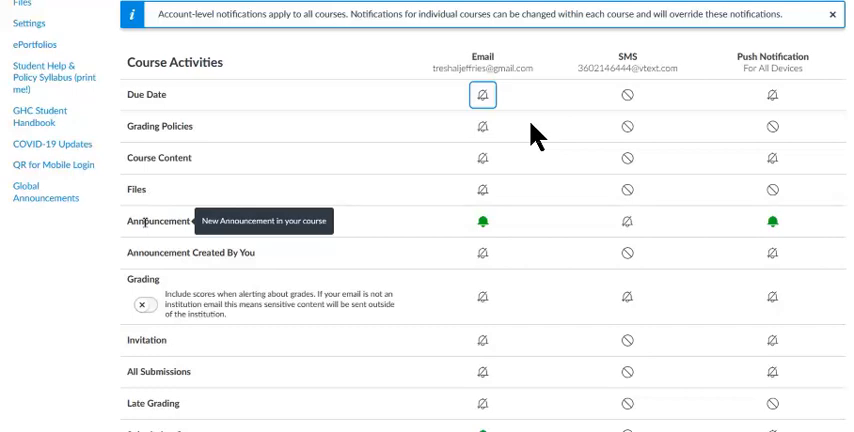
scroll(down, 3)
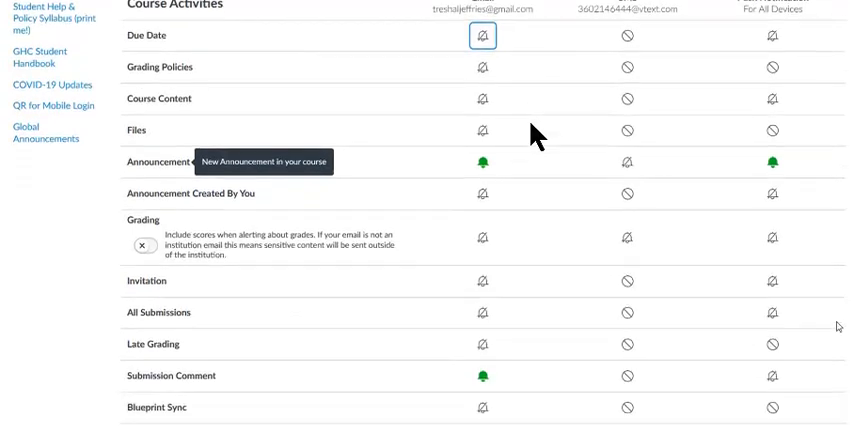
scroll(down, 3)
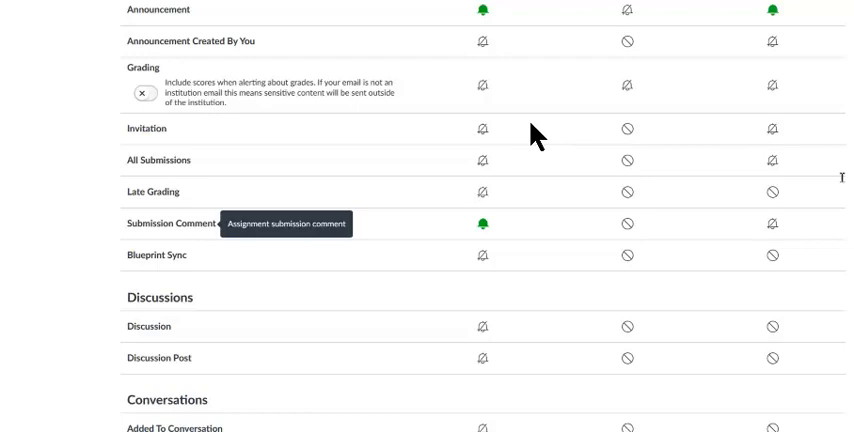
scroll(down, 3)
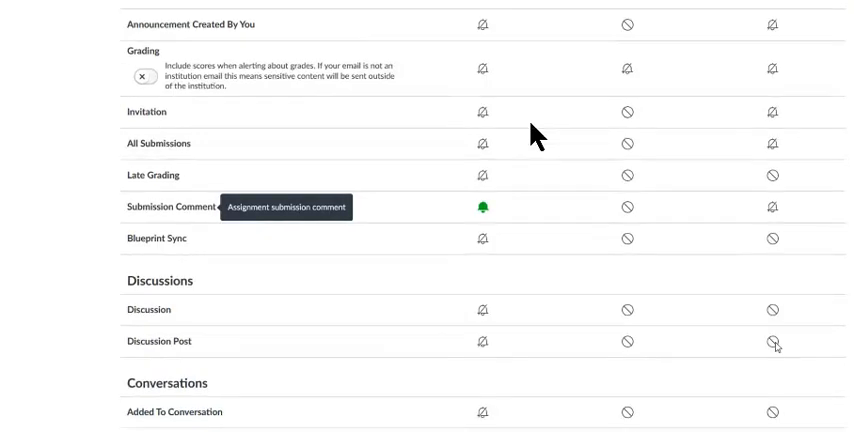
scroll(down, 3)
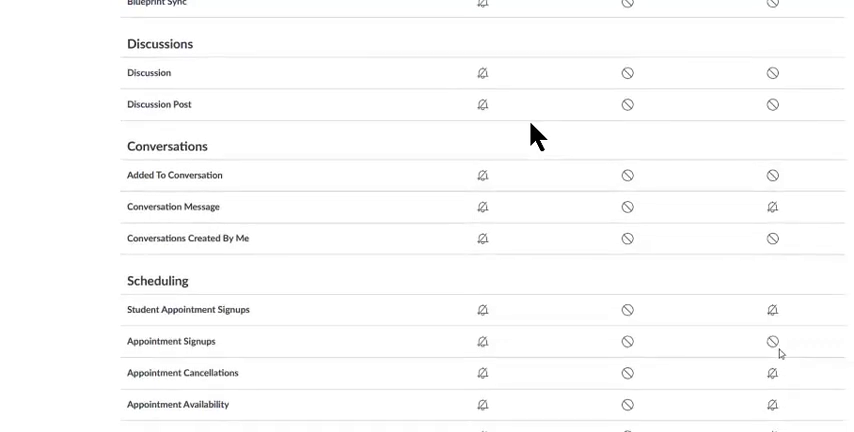
scroll(down, 3)
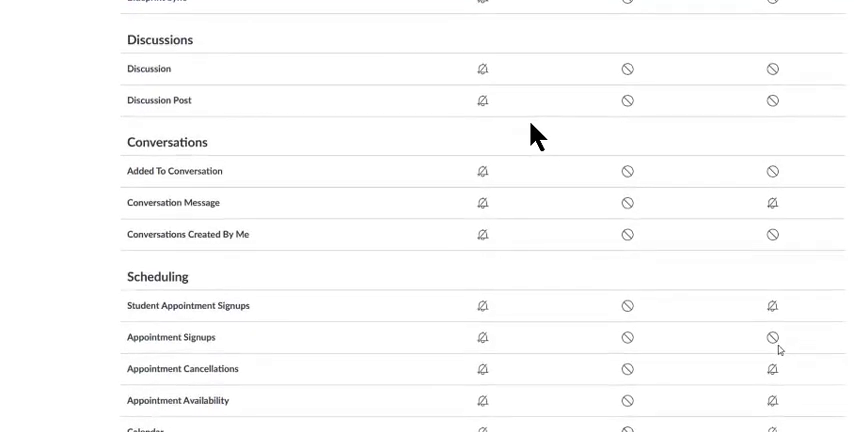
scroll(down, 3)
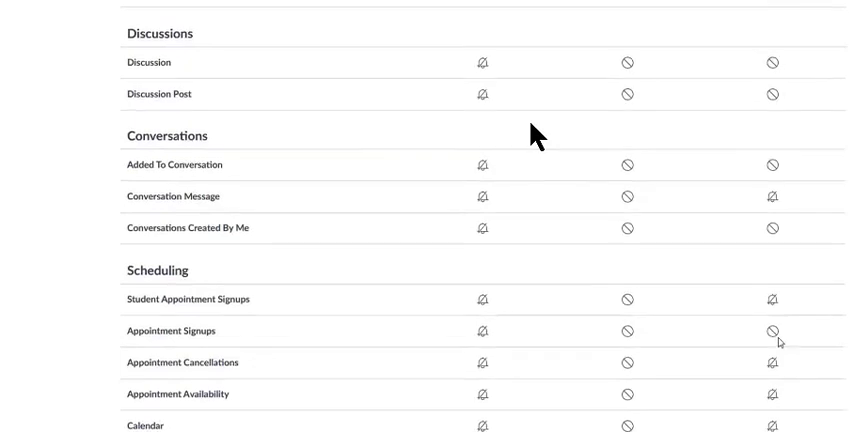
scroll(down, 3)
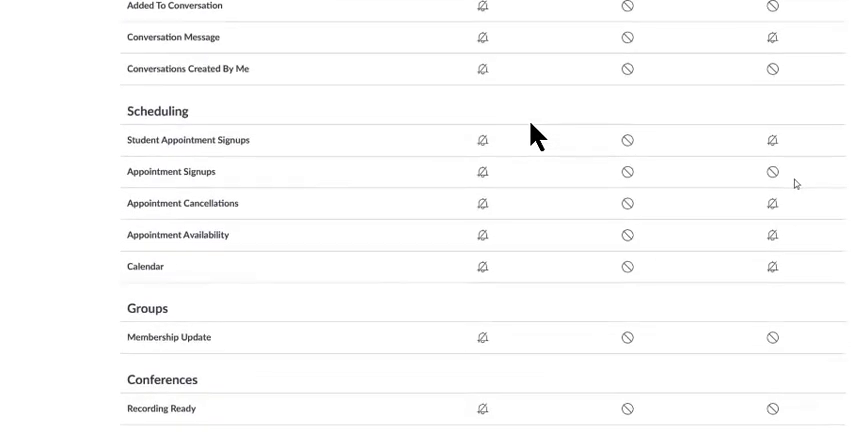
scroll(down, 3)
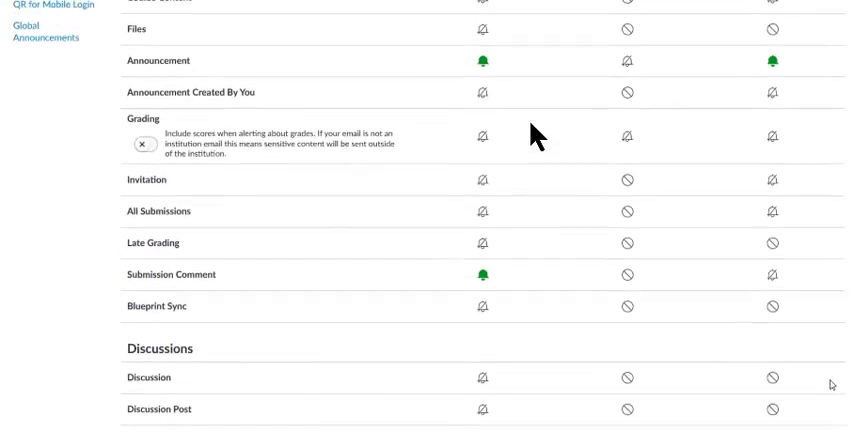
scroll(up, 3)
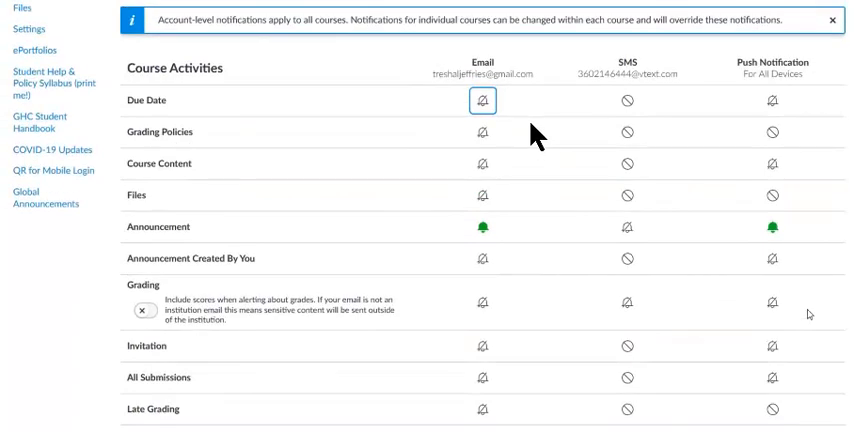
scroll(down, 3)
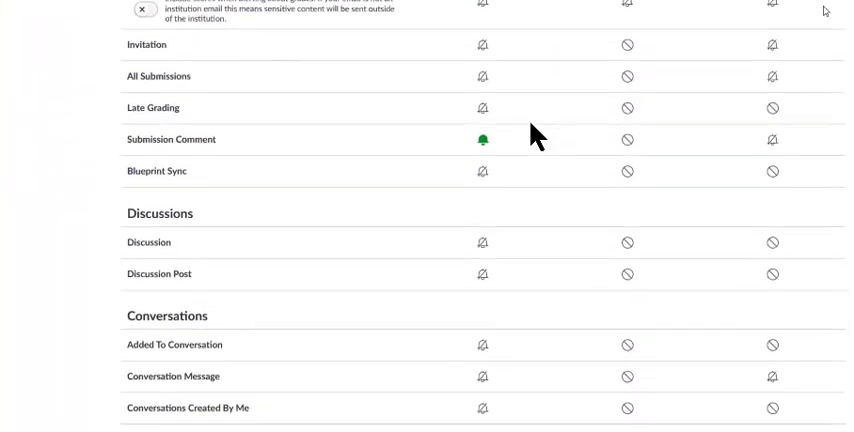
scroll(down, 3)
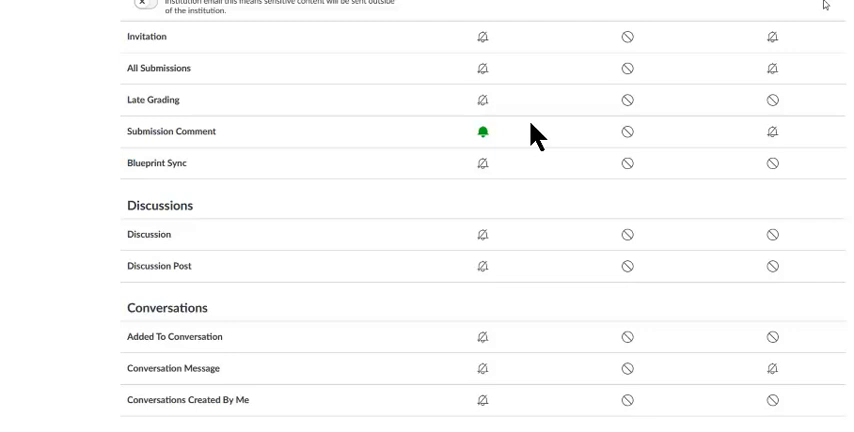
mouse_move(150, 256)
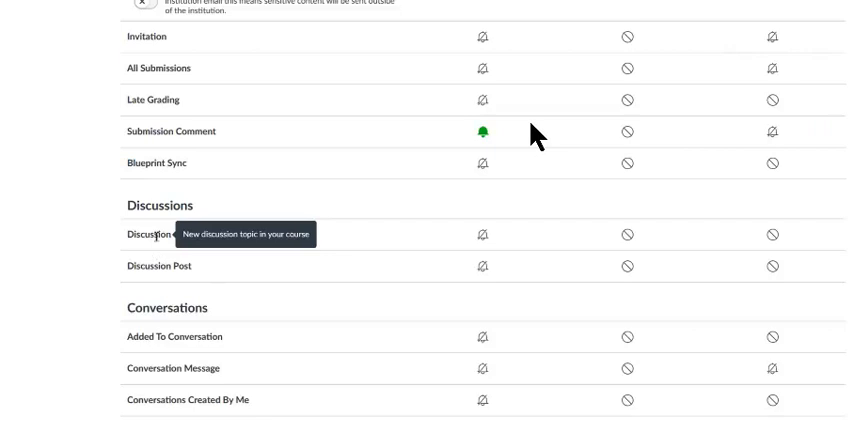
mouse_move(152, 264)
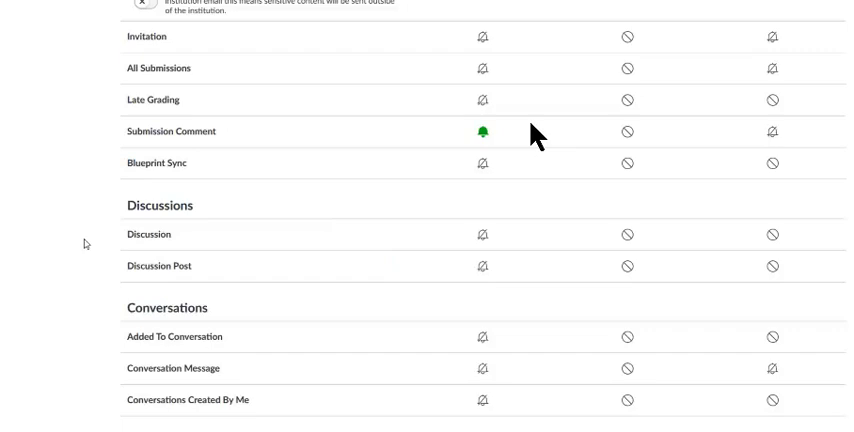
scroll(up, 3)
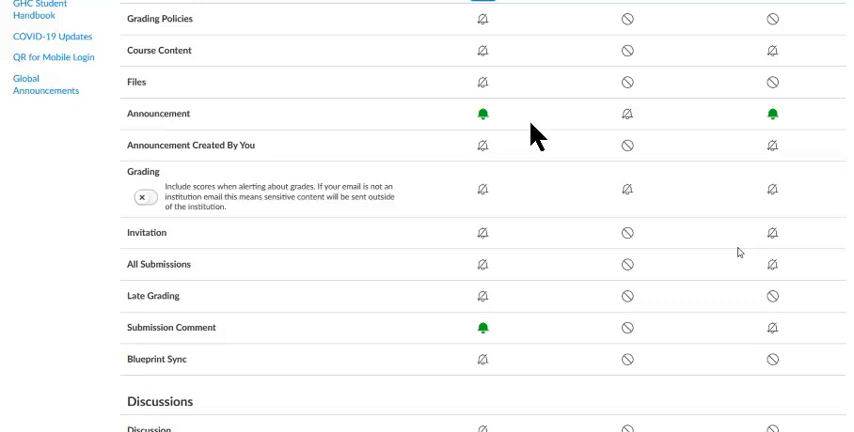
mouse_move(738, 272)
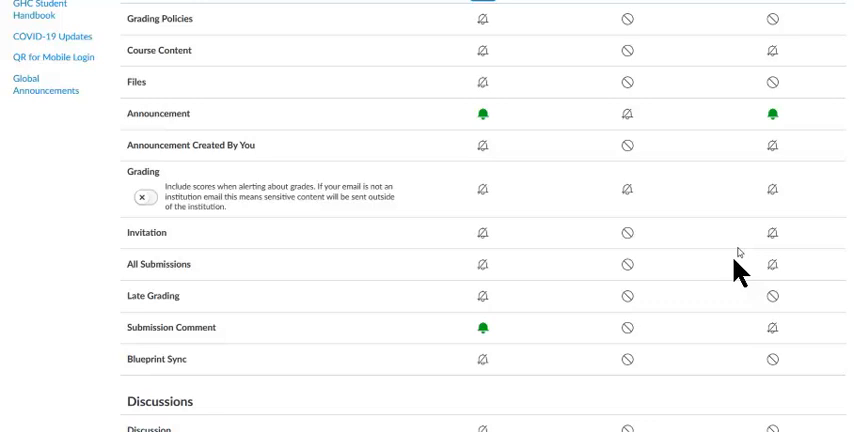